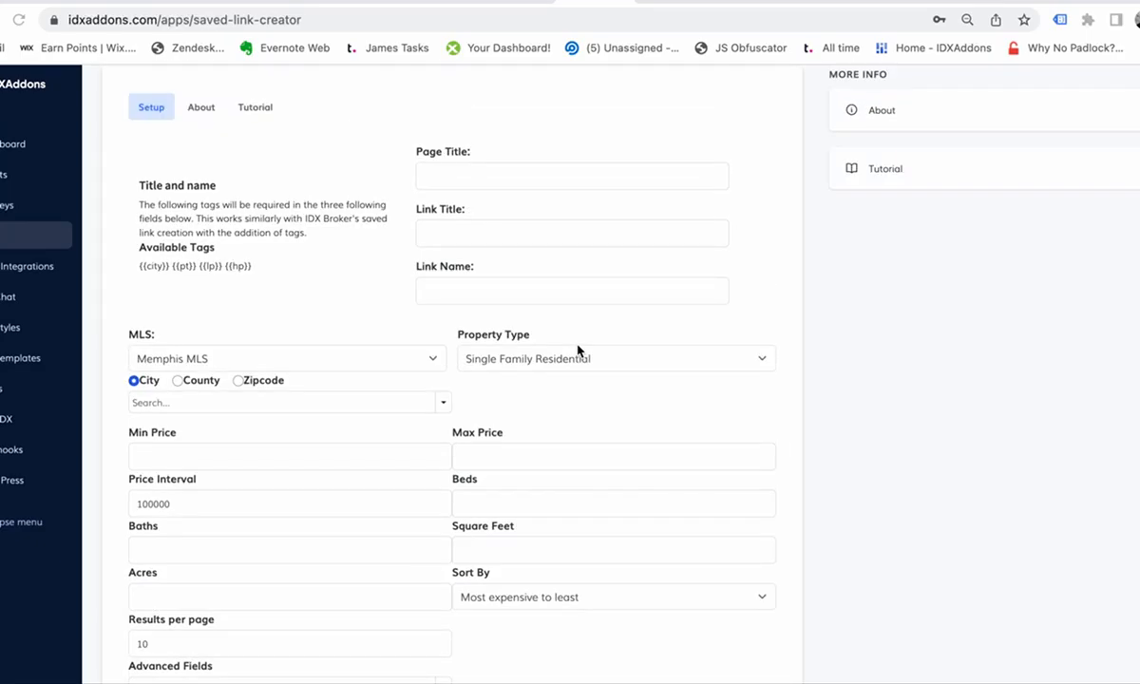
mouse_move(182, 484)
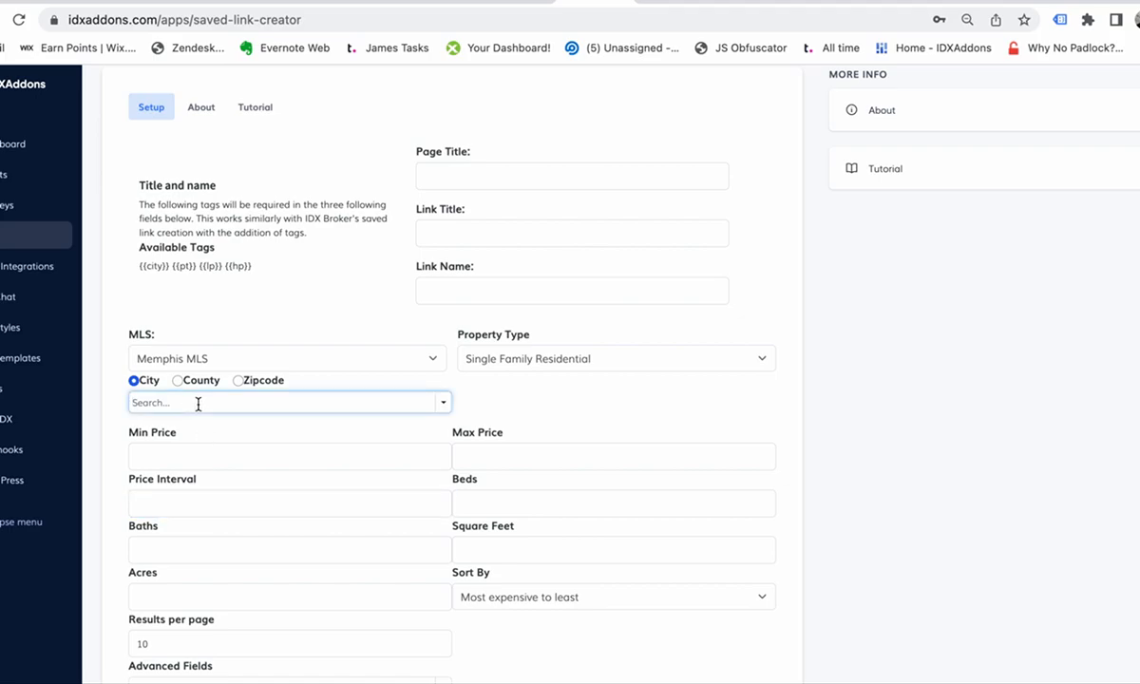
Step: Add Alamo and Halls to the saved search's city list
type("al")
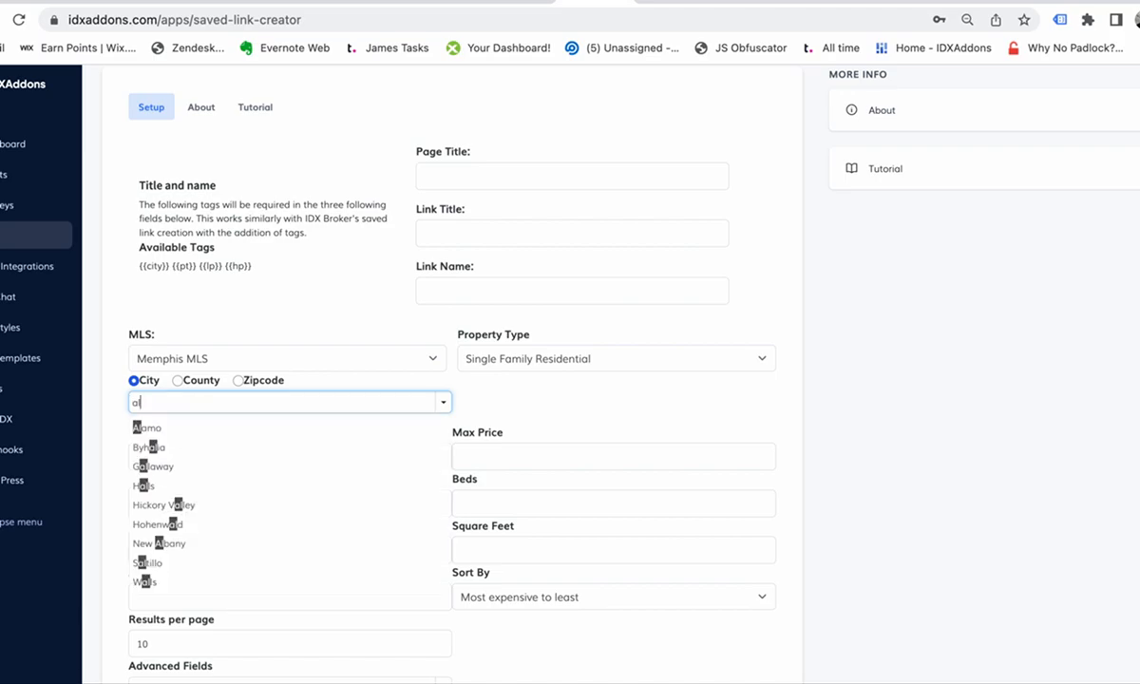
left_click(146, 426)
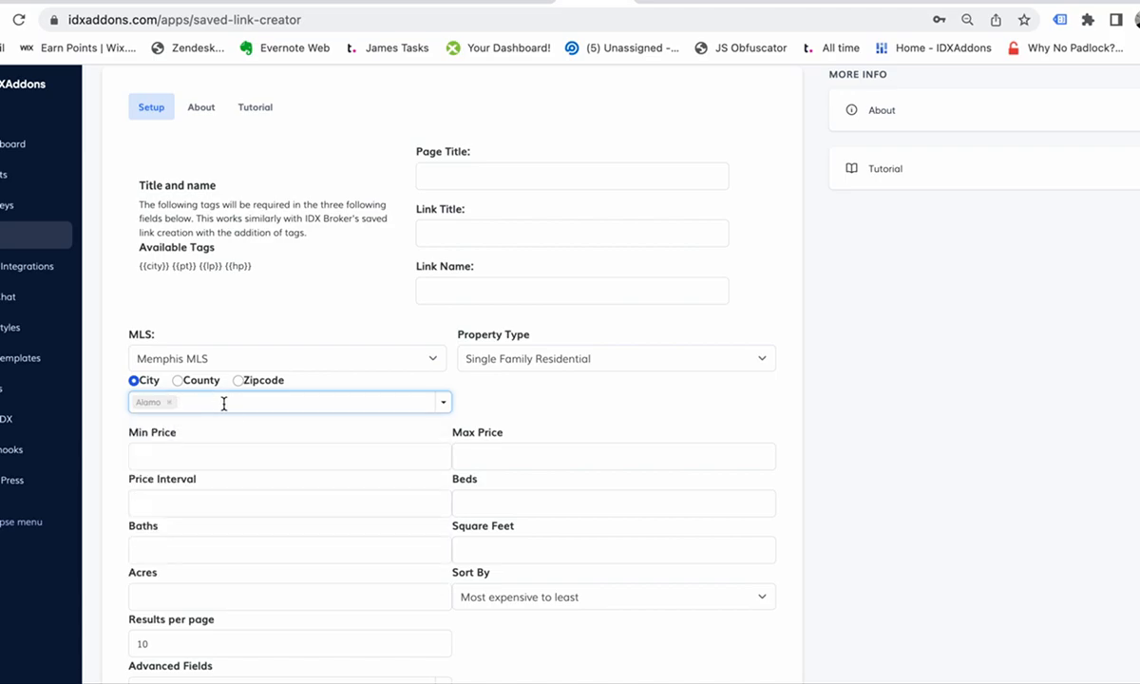
type("al")
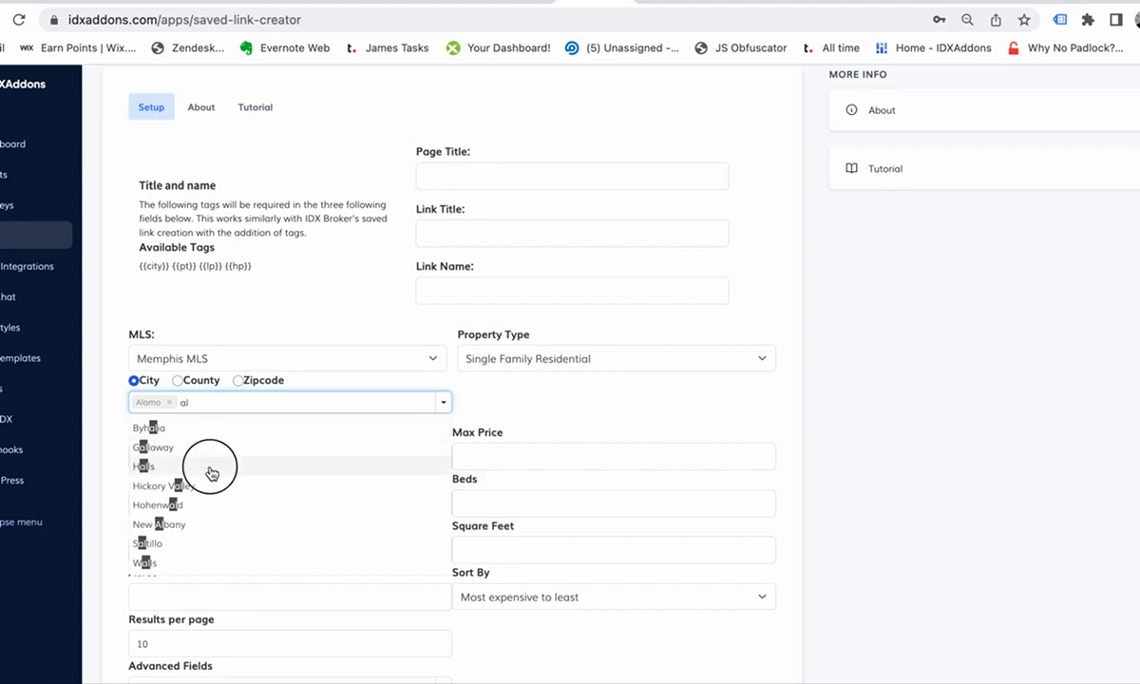
left_click(145, 466)
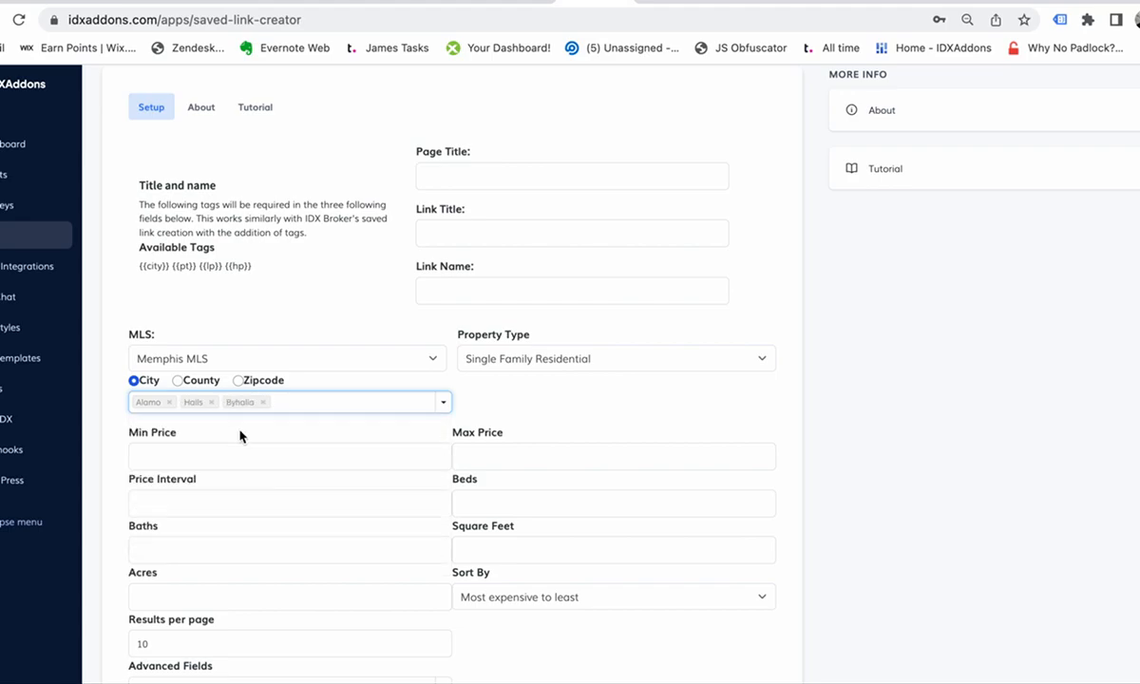
Step: Add Galloway and Hickory Valley to the city list
type("al")
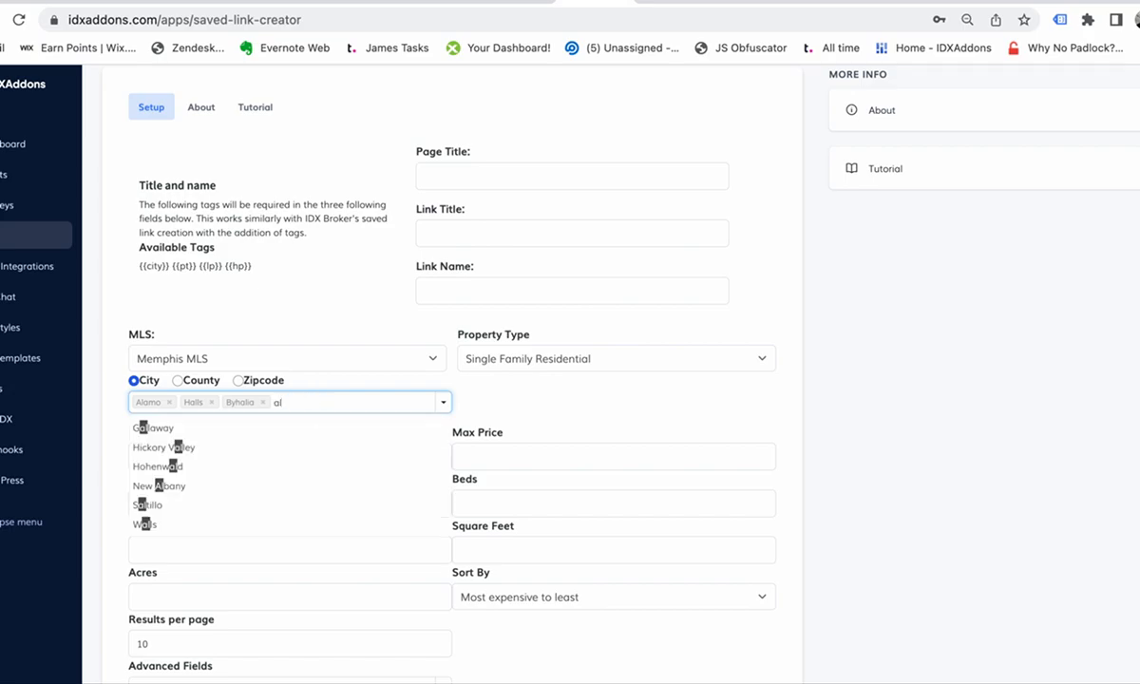
left_click(152, 428)
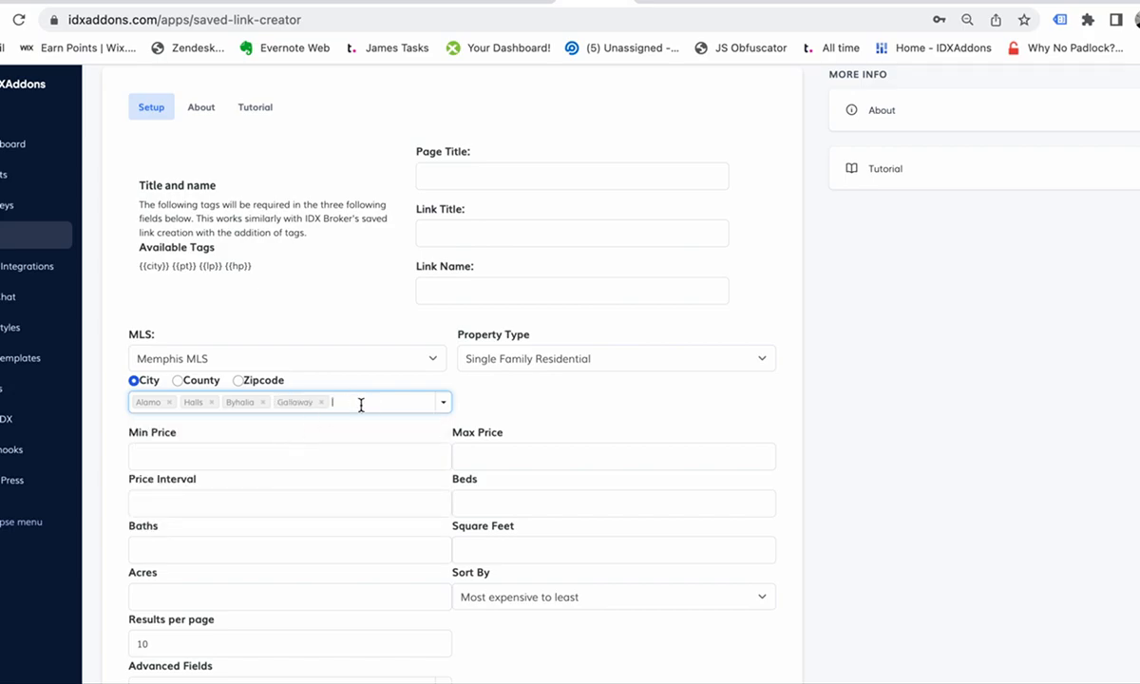
type("al")
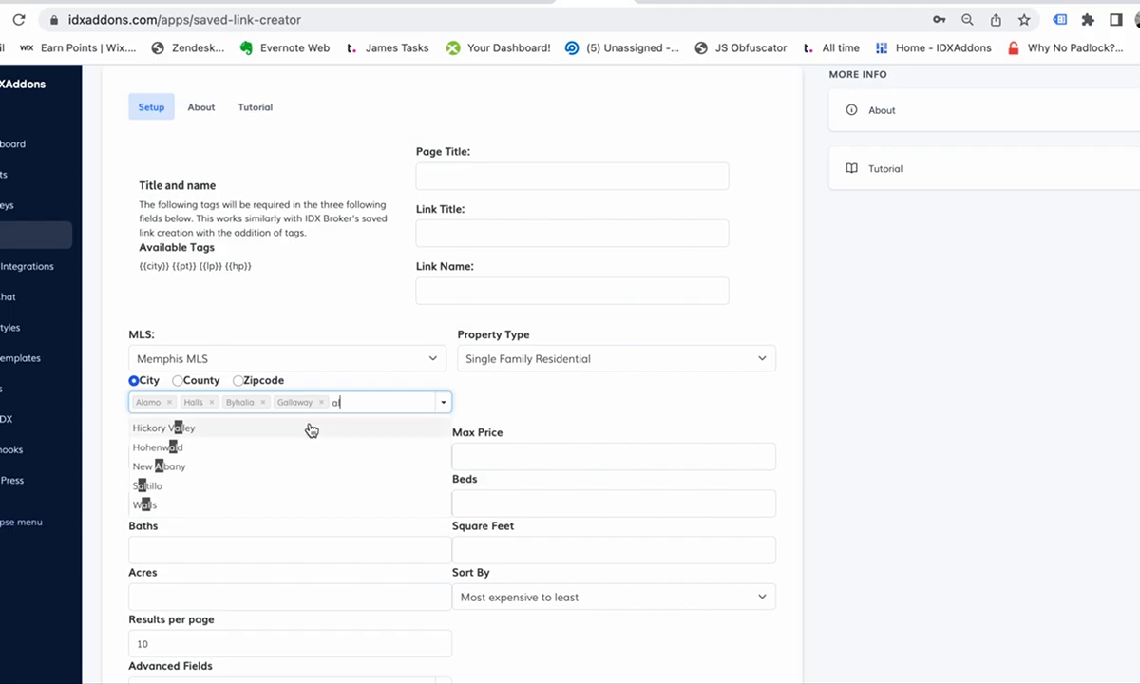
left_click(163, 426)
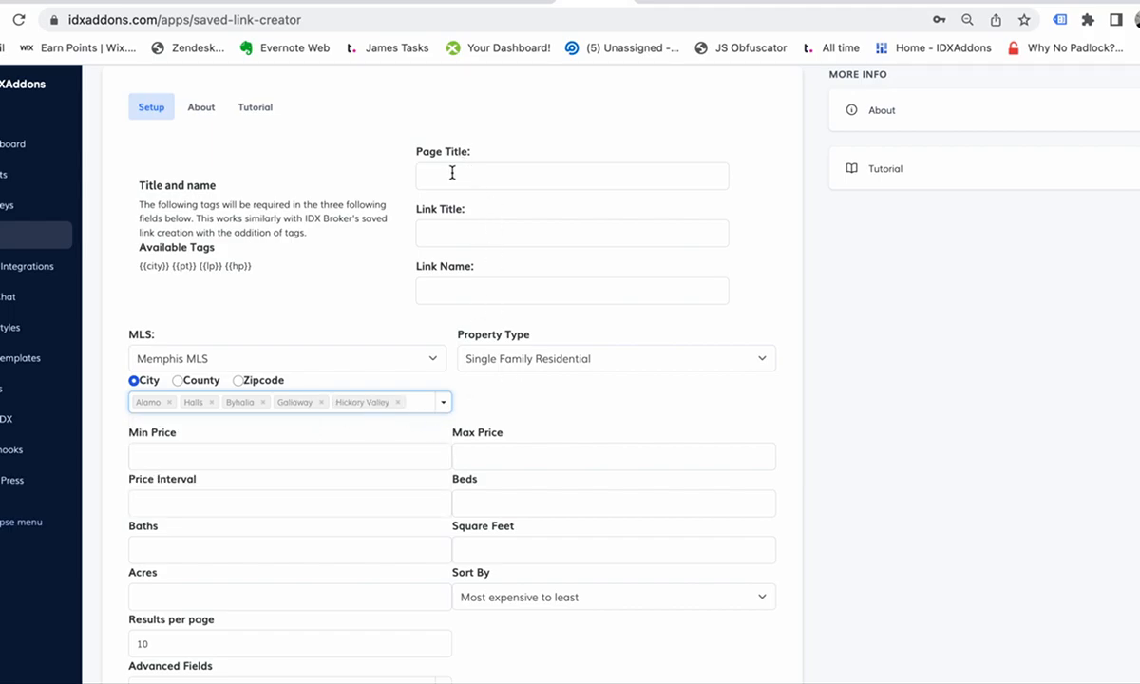
Step: Enter "{{city}} homes for sale" as page title, auto-filling link title and hyphenated link name
left_click(570, 175)
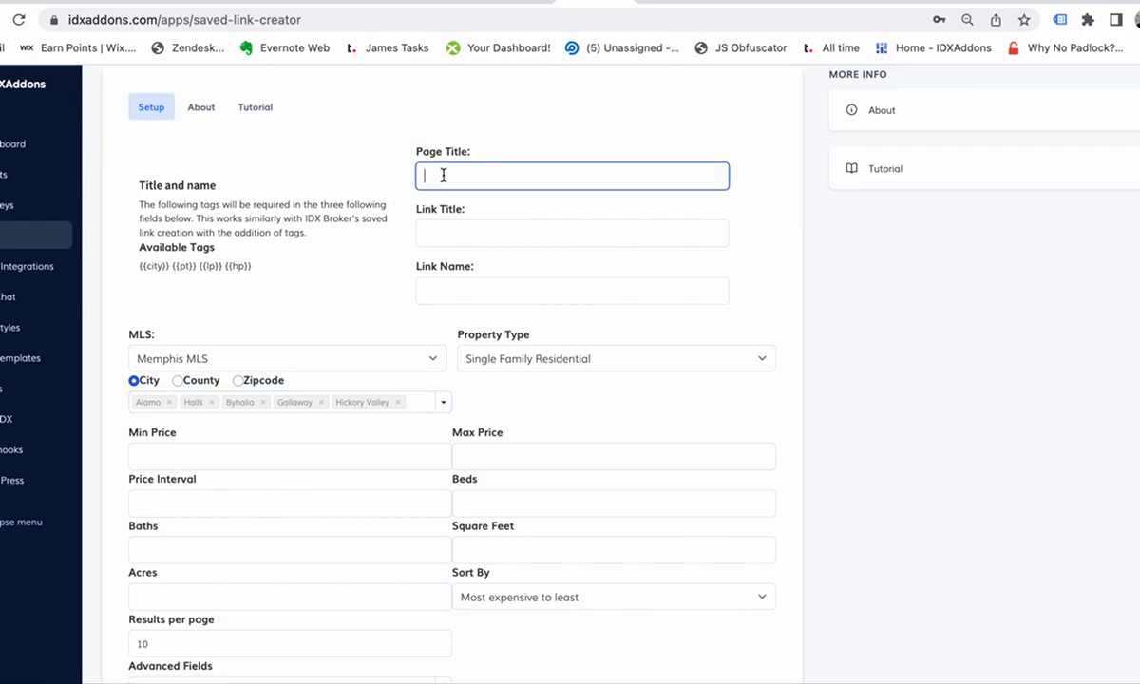
type("{{city")
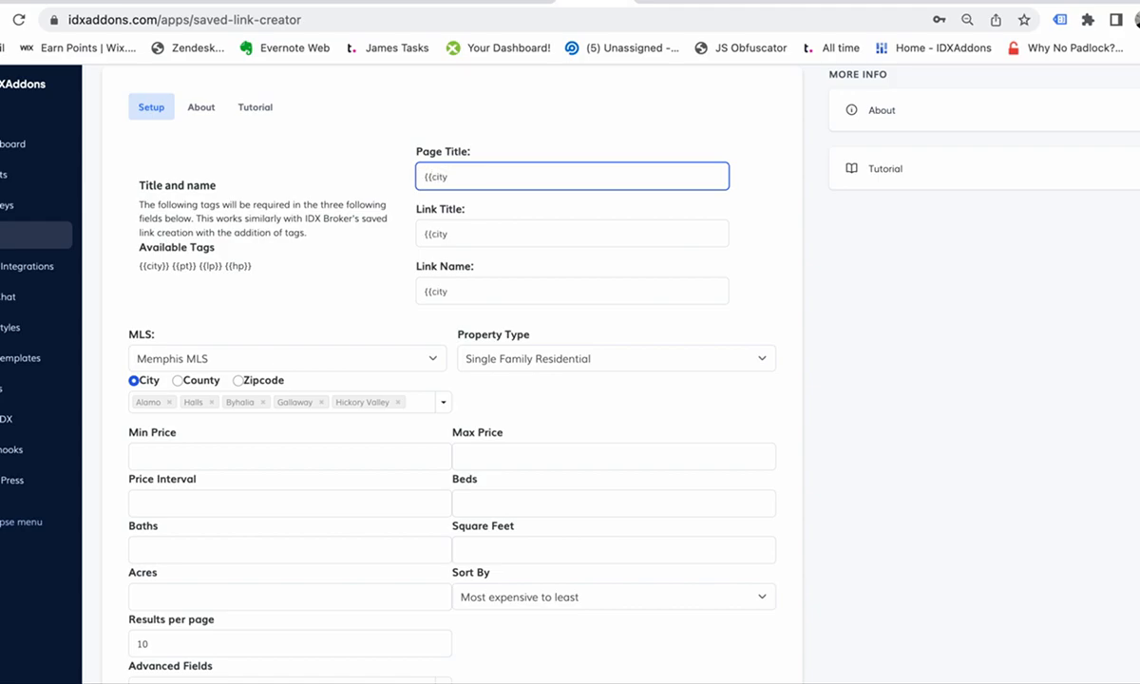
type("homes")
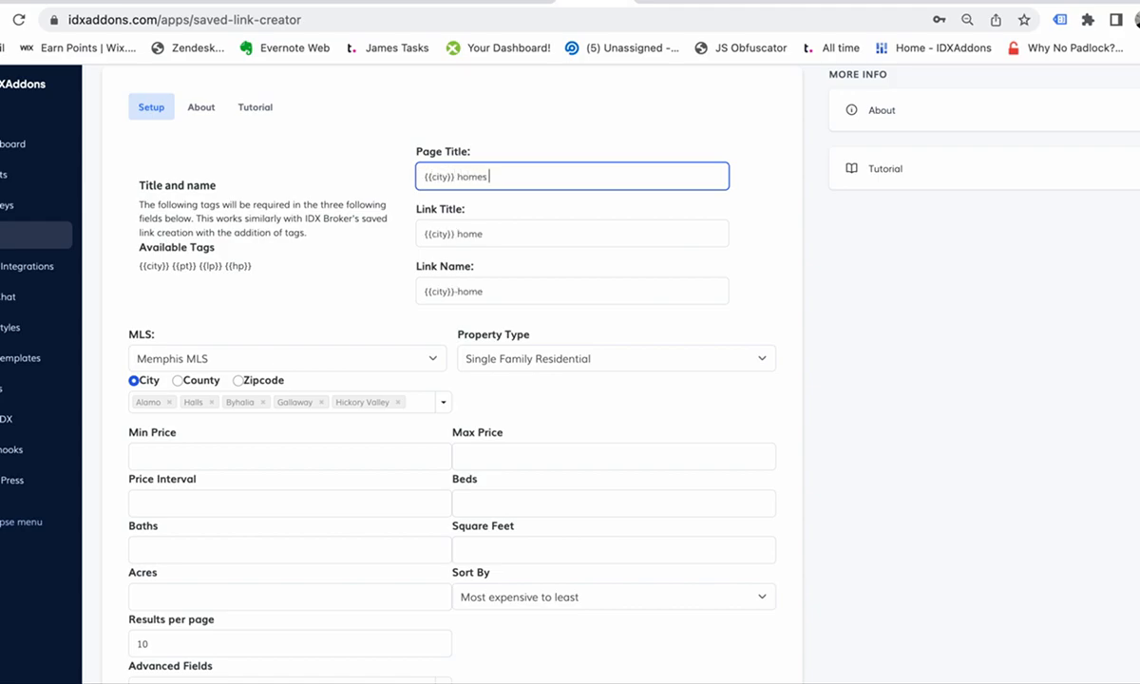
type("for sale")
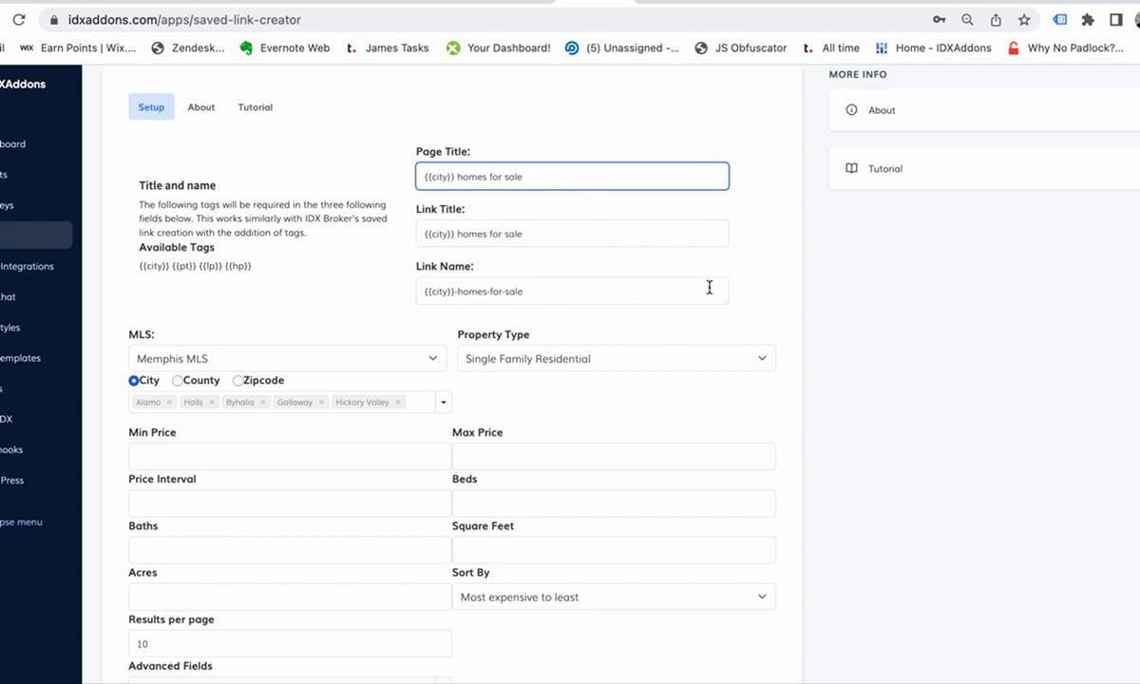
Step: Generate the saved search links for the five chosen cities
scroll("down", 3)
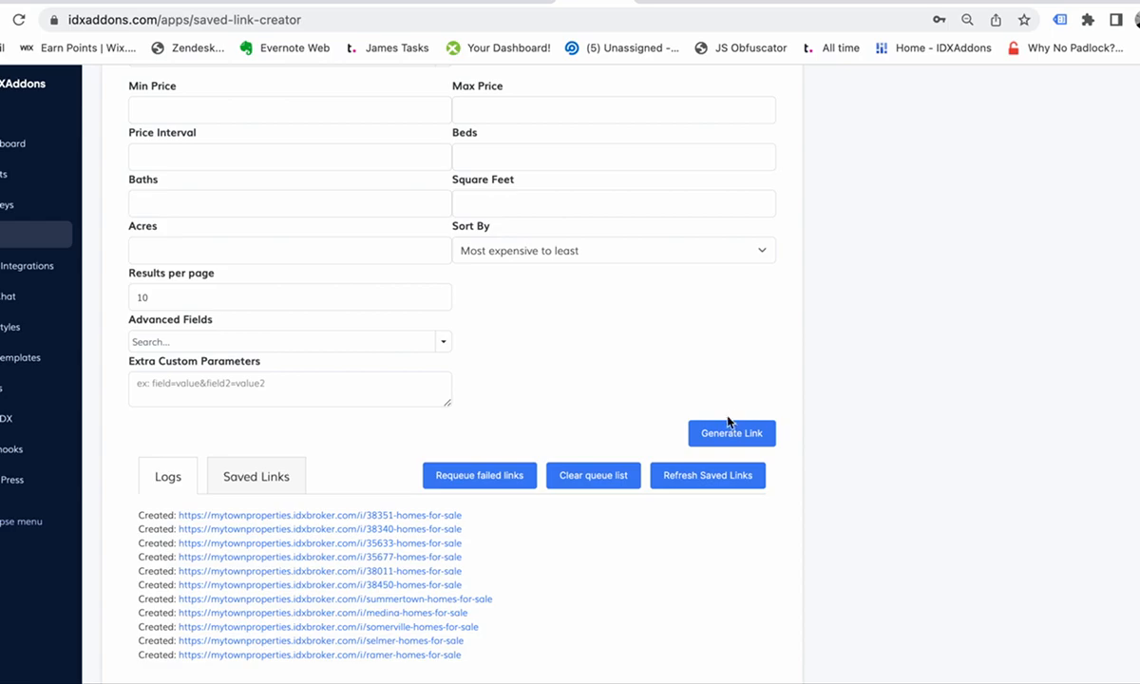
left_click(732, 433)
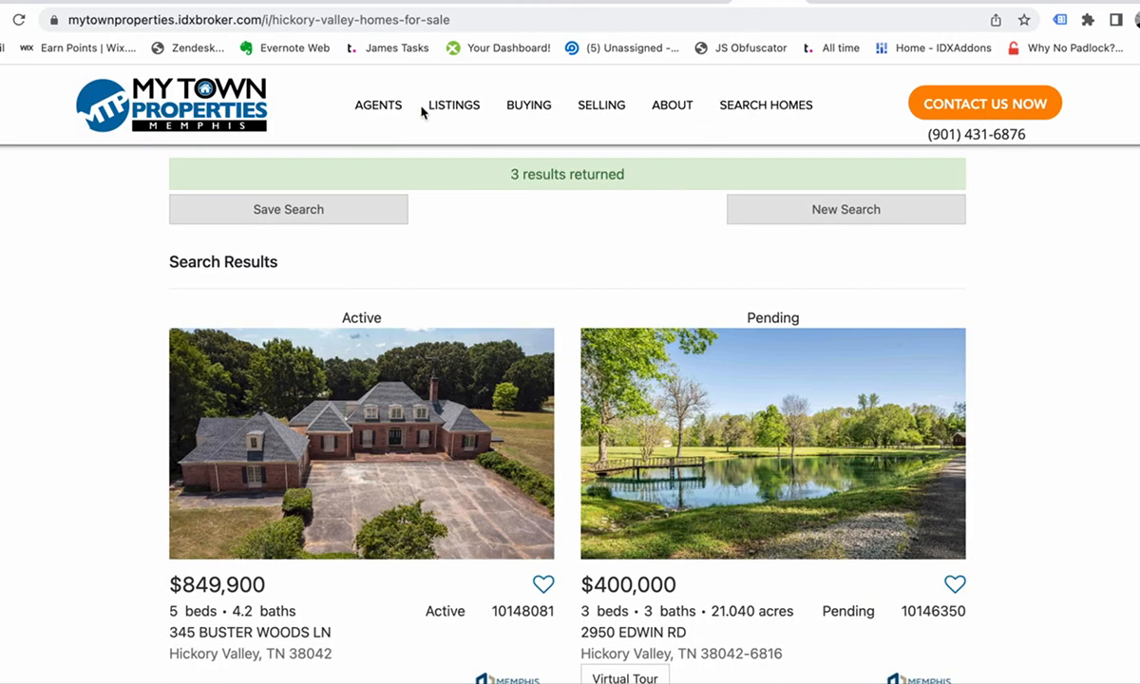
mouse_move(444, 249)
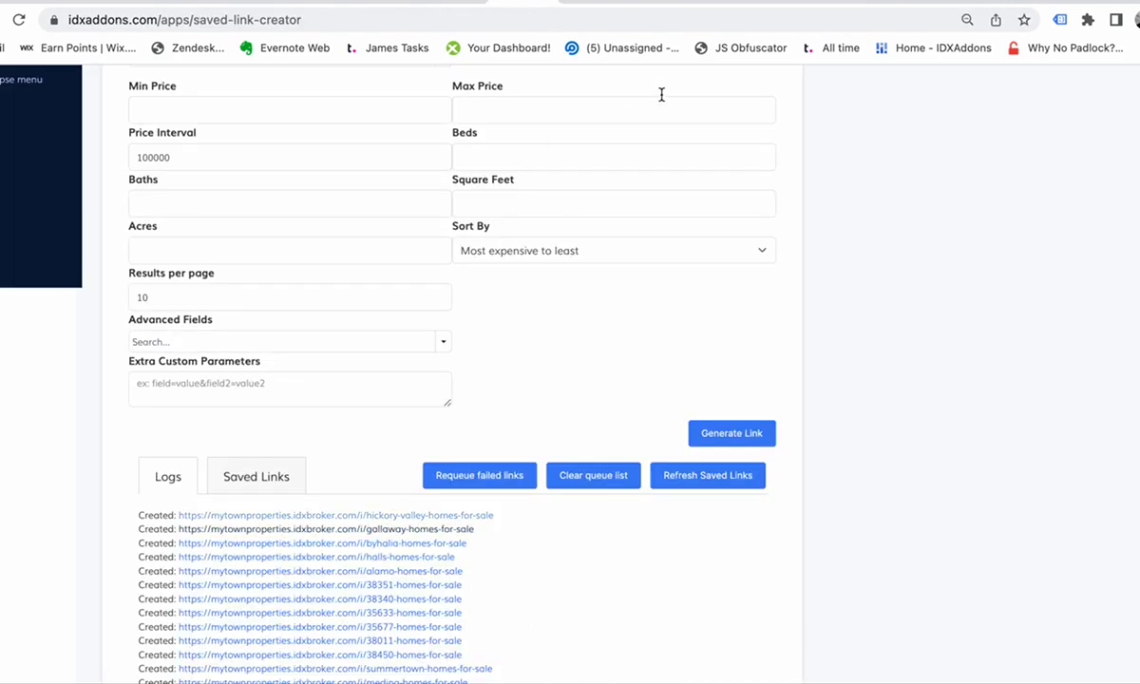
Step: Switch location search to zip code and enter the first zip codes, starting with 35582
left_click(323, 529)
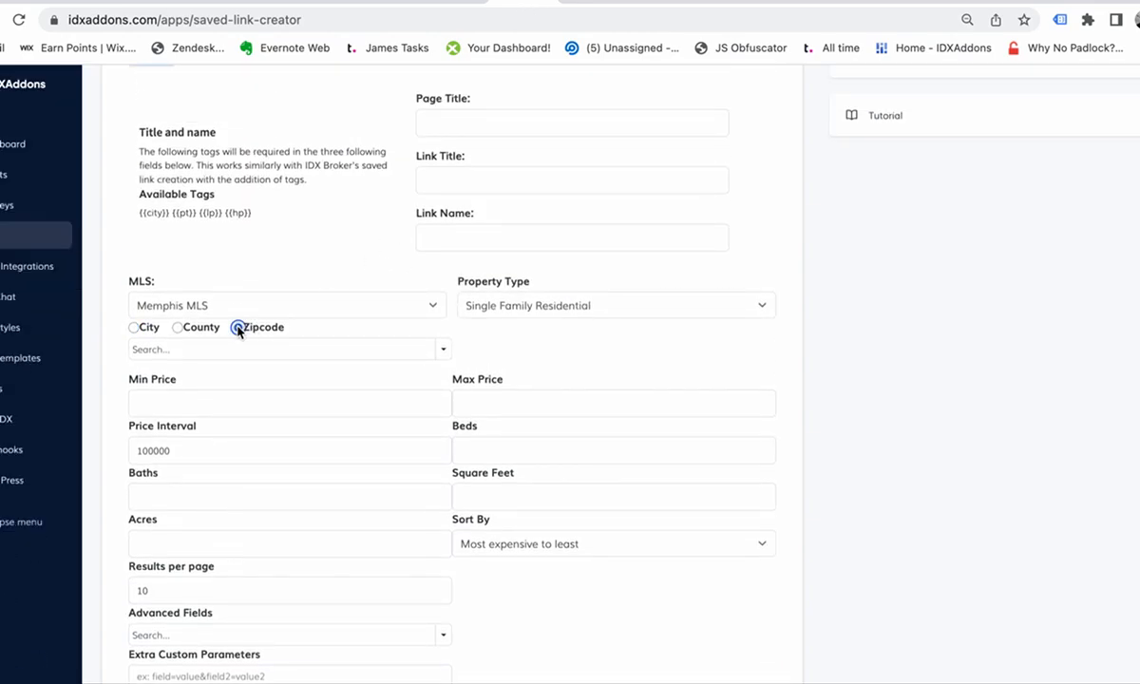
left_click(239, 327)
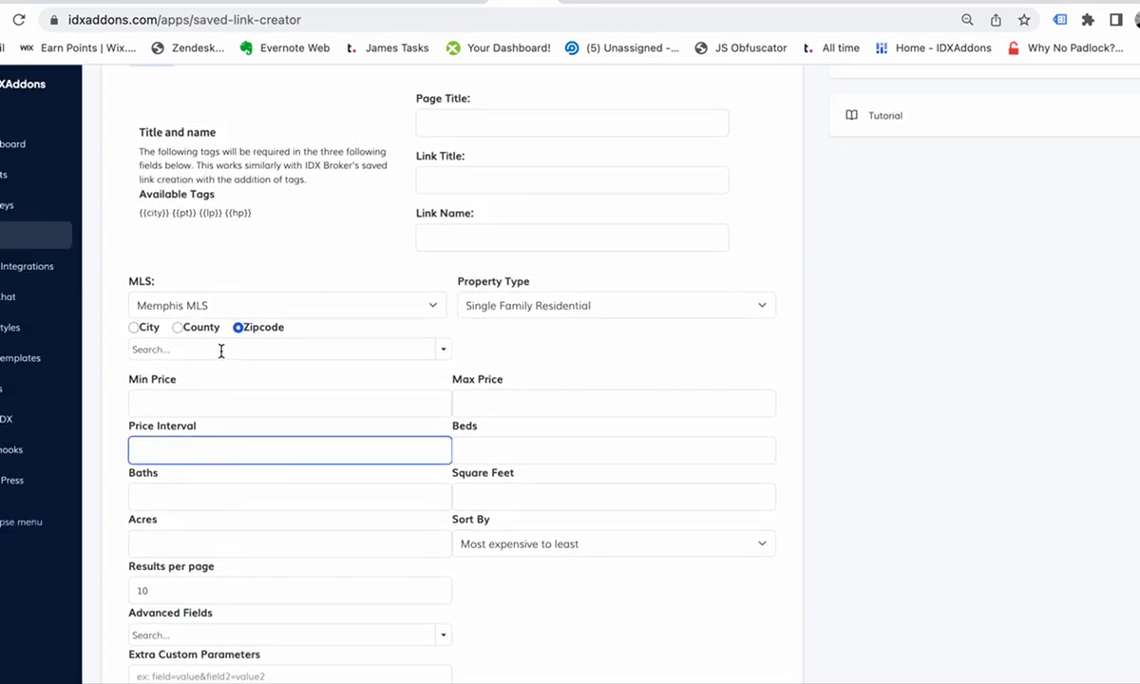
type("35")
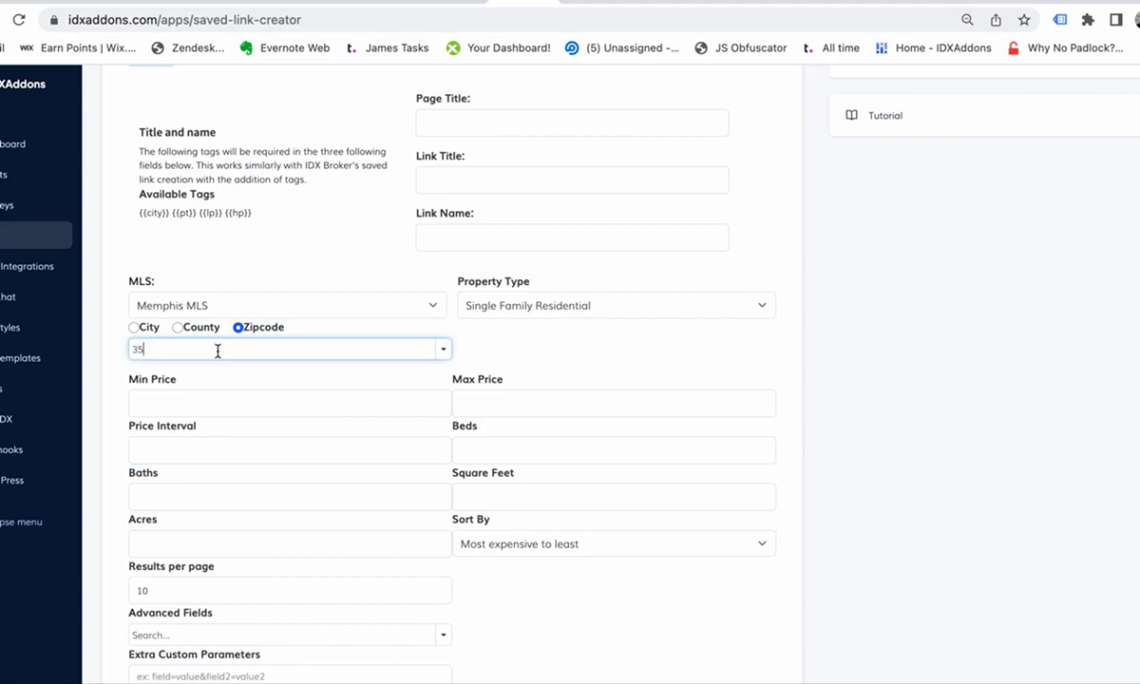
type("35582")
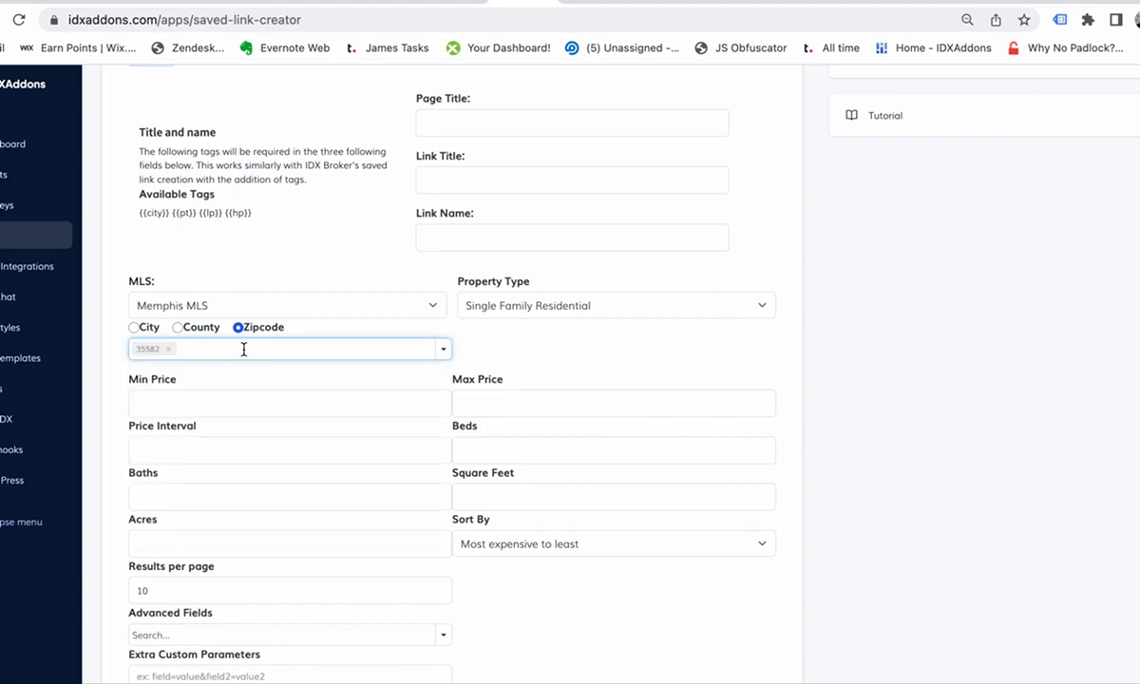
type("358")
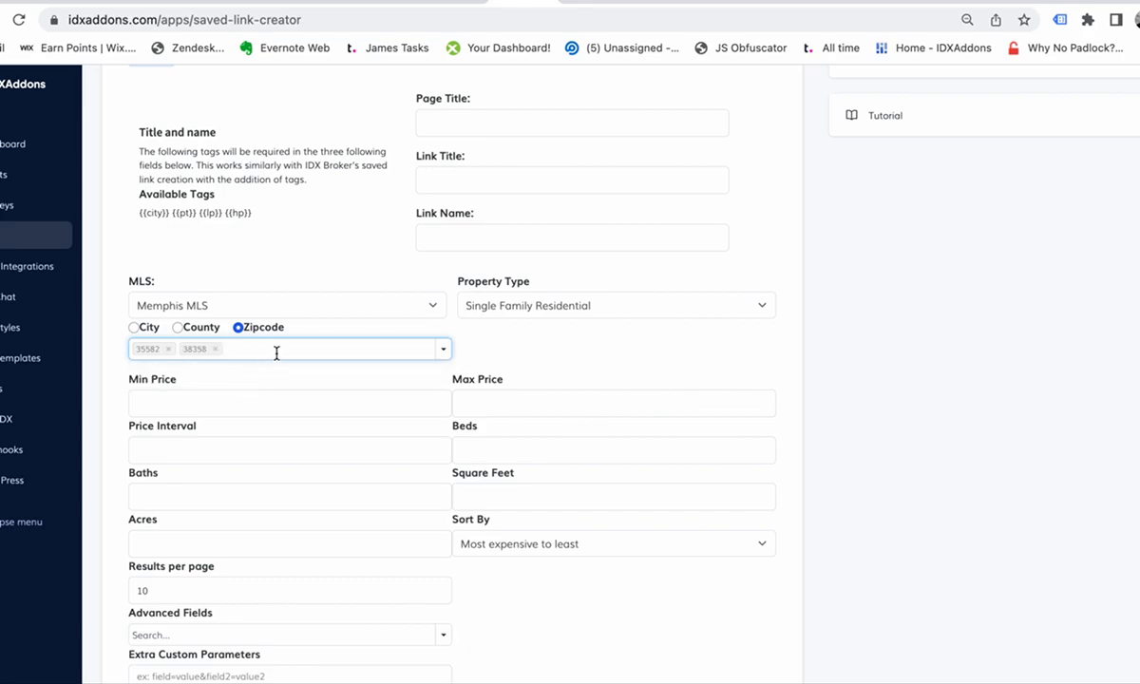
Step: Add the remaining zip codes, including 38357, so six are listed for the Memphis MLS search
type("3")
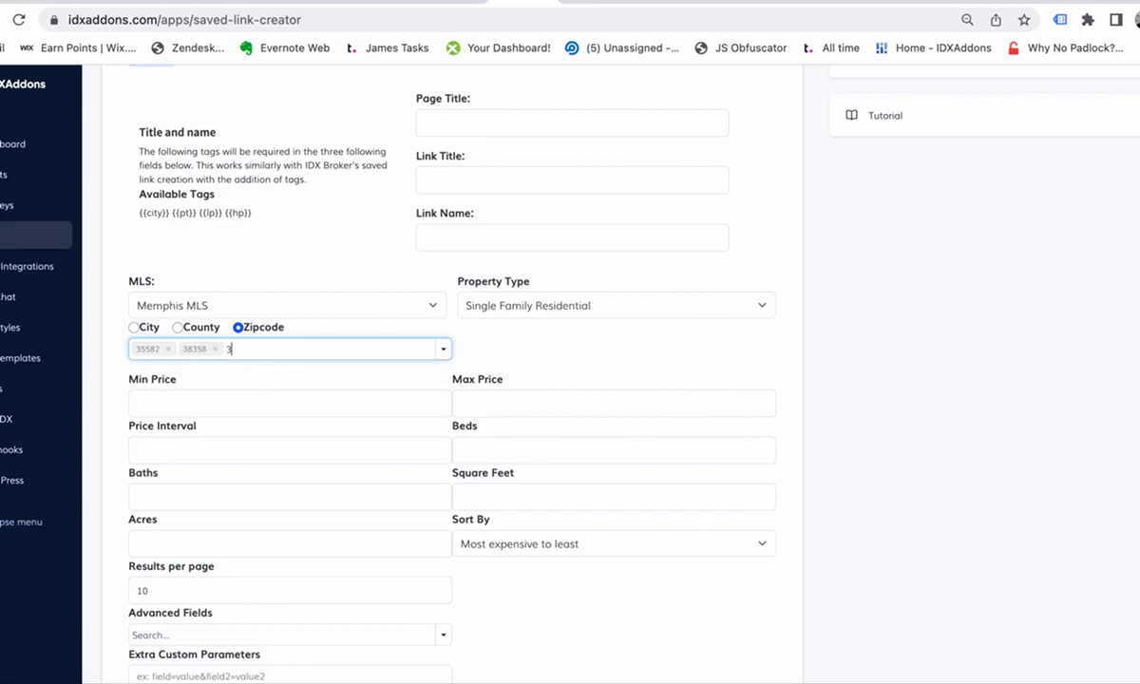
type("8357 ×")
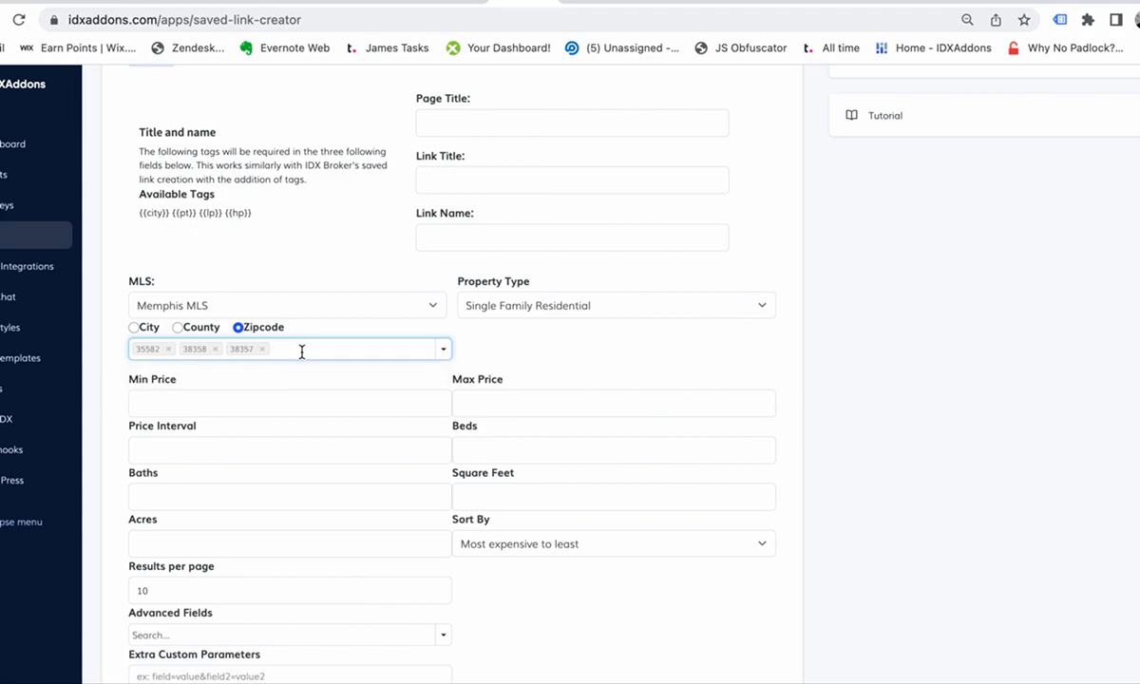
type("356")
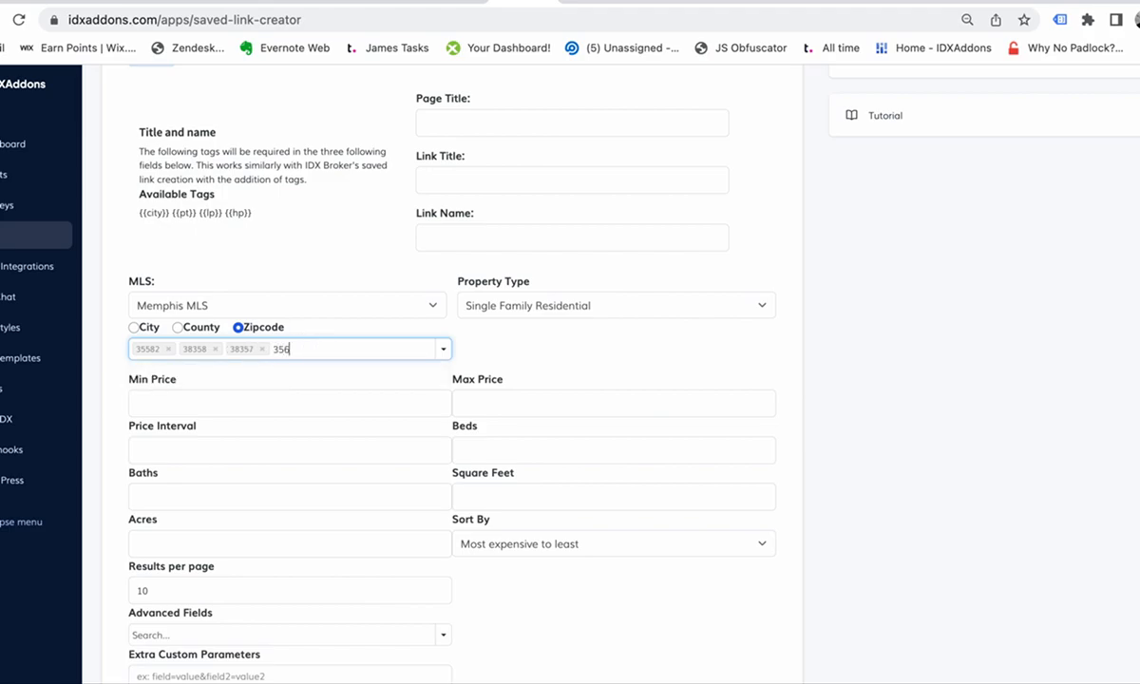
key("Enter")
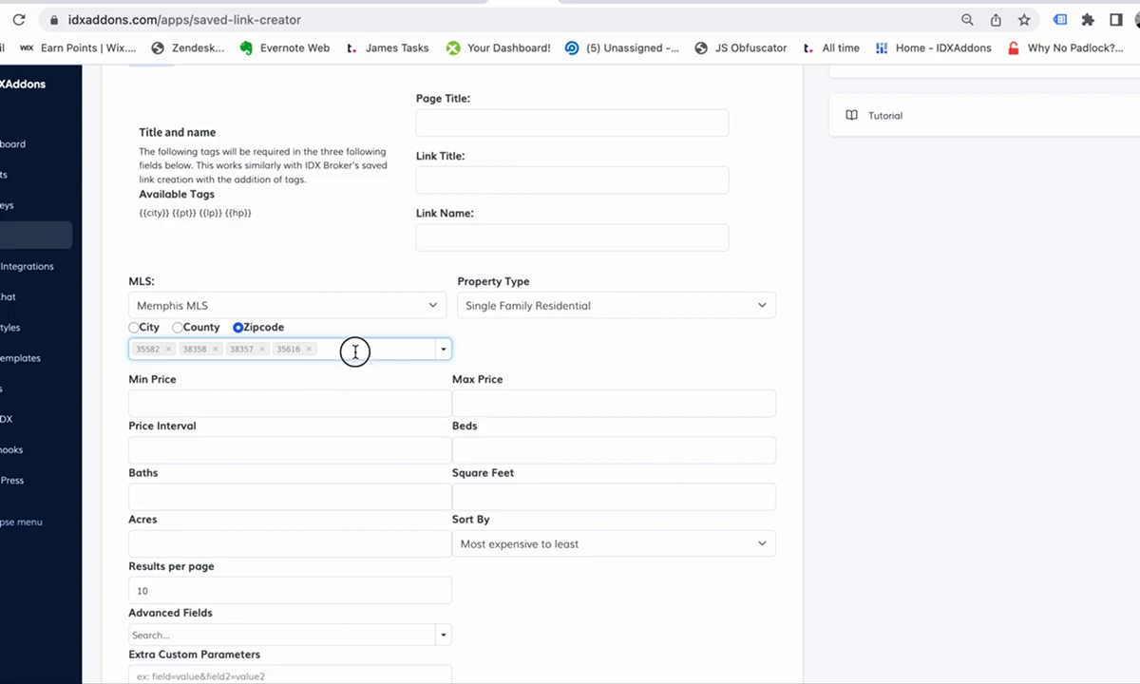
type("35633 ×")
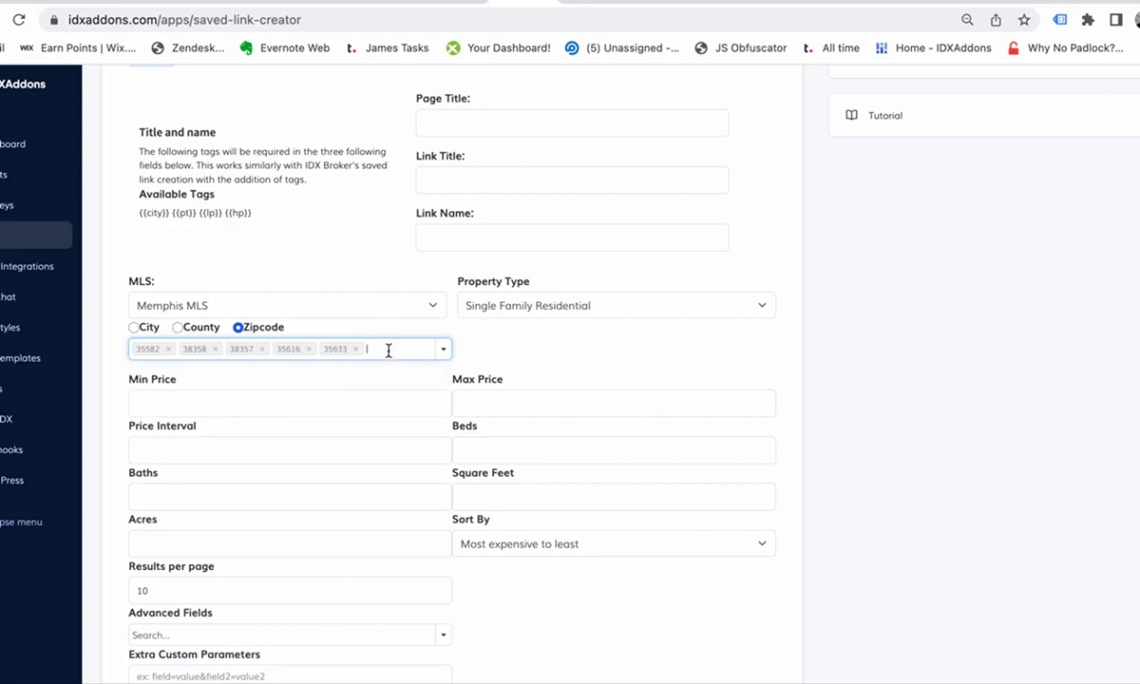
type("35677")
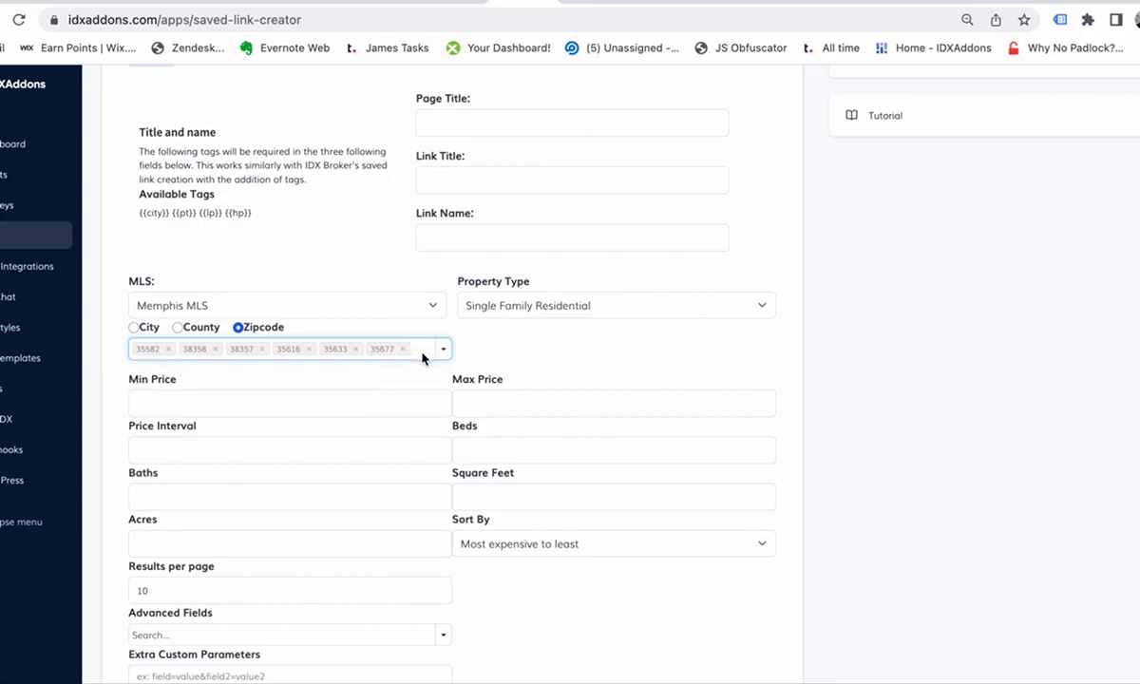
mouse_move(418, 357)
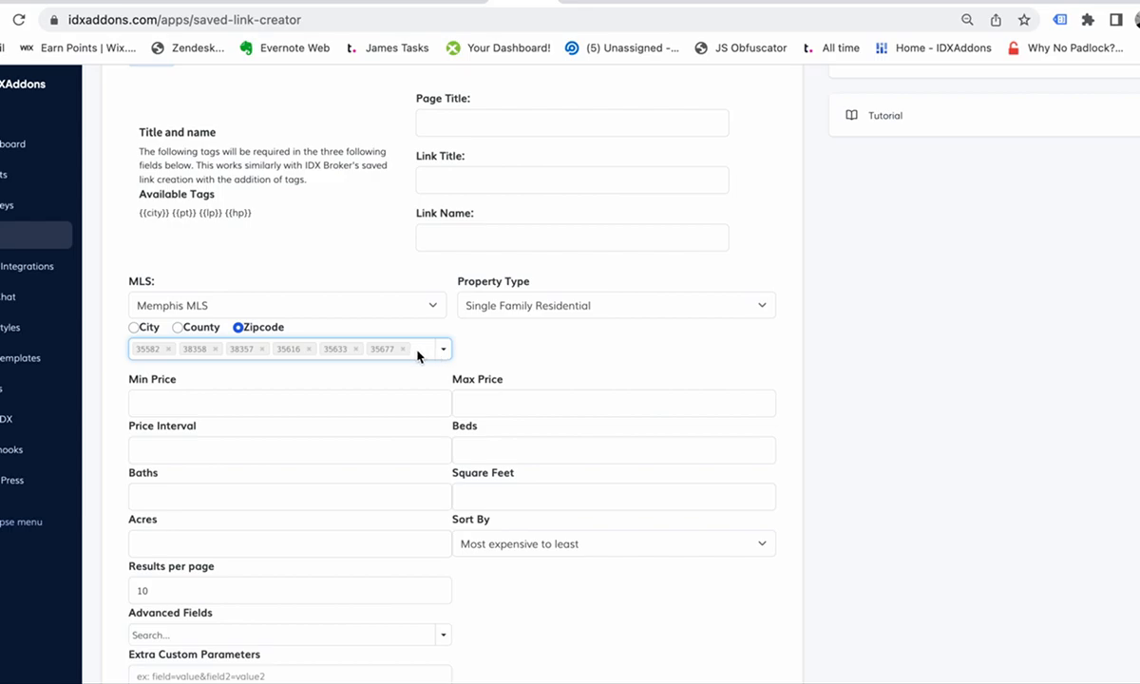
mouse_move(443, 352)
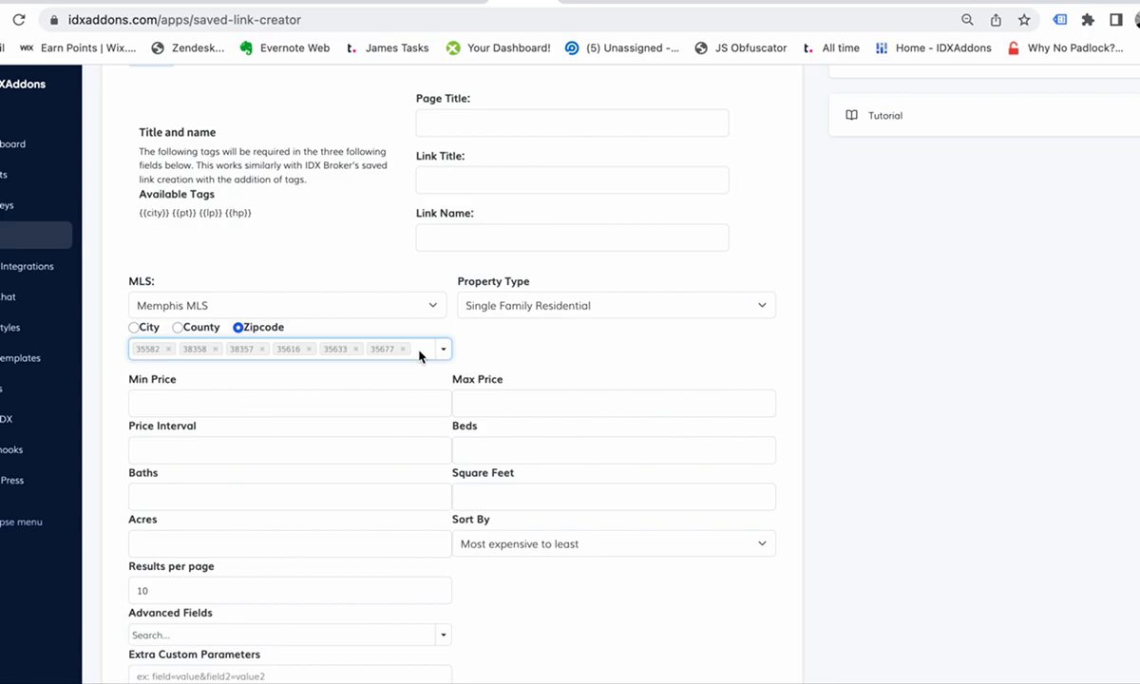
mouse_move(377, 486)
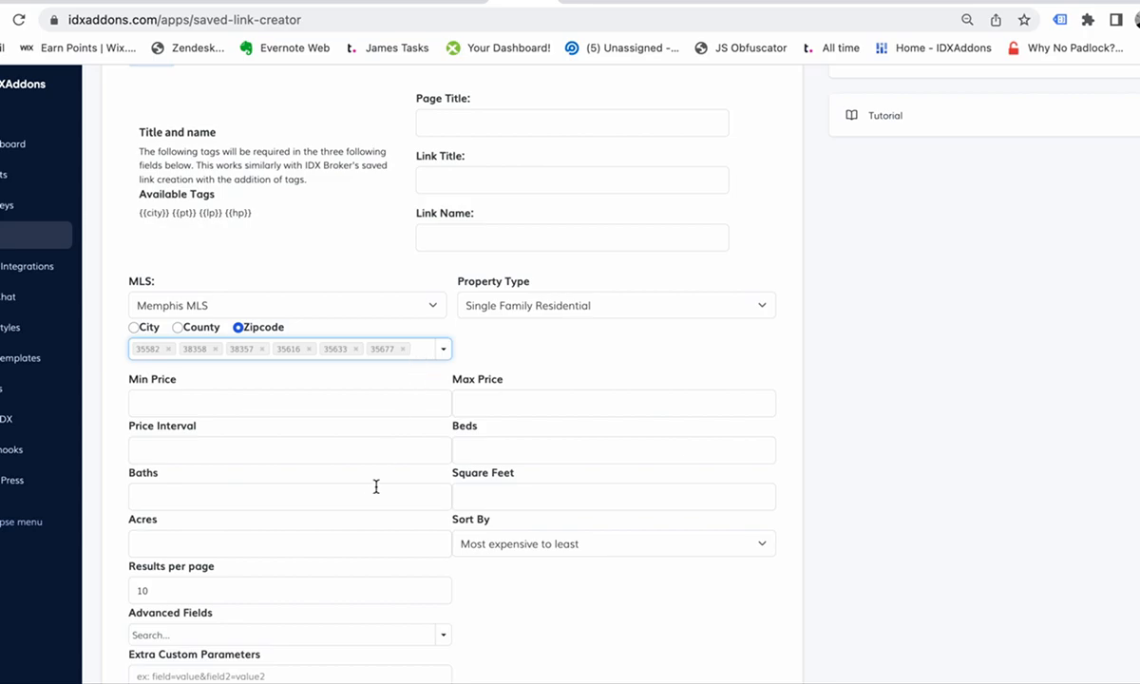
scroll("down", 3)
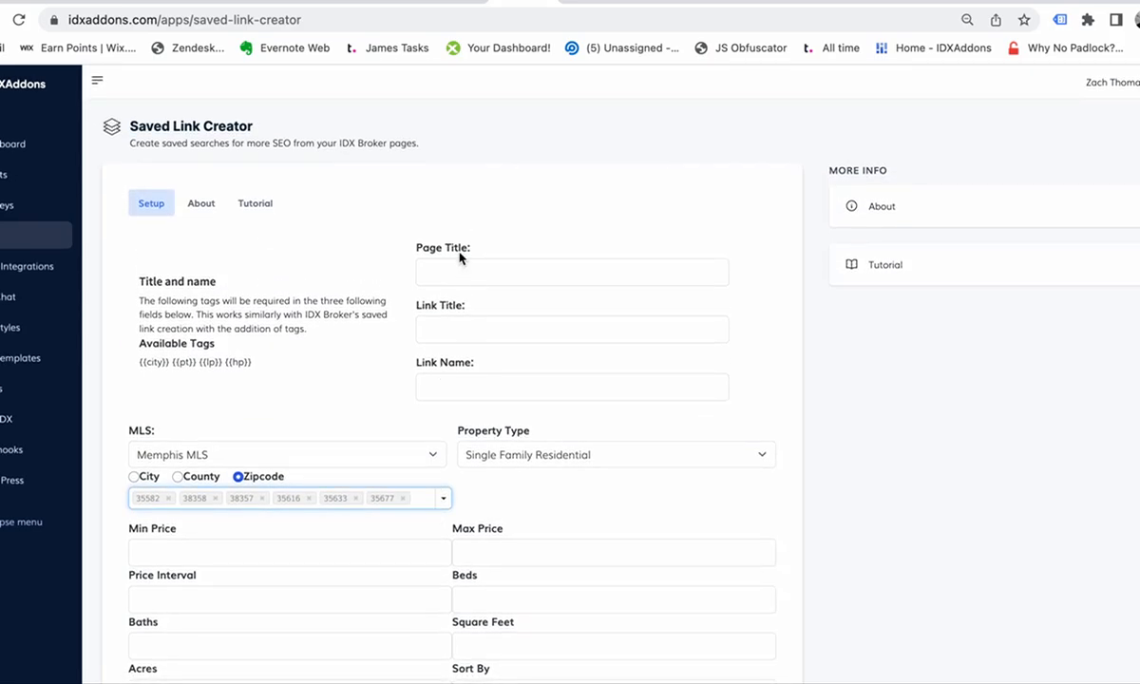
Step: Enter "{{zipcode}} homes for sale" as page title, filling link title and link name
type("{{zipcode")
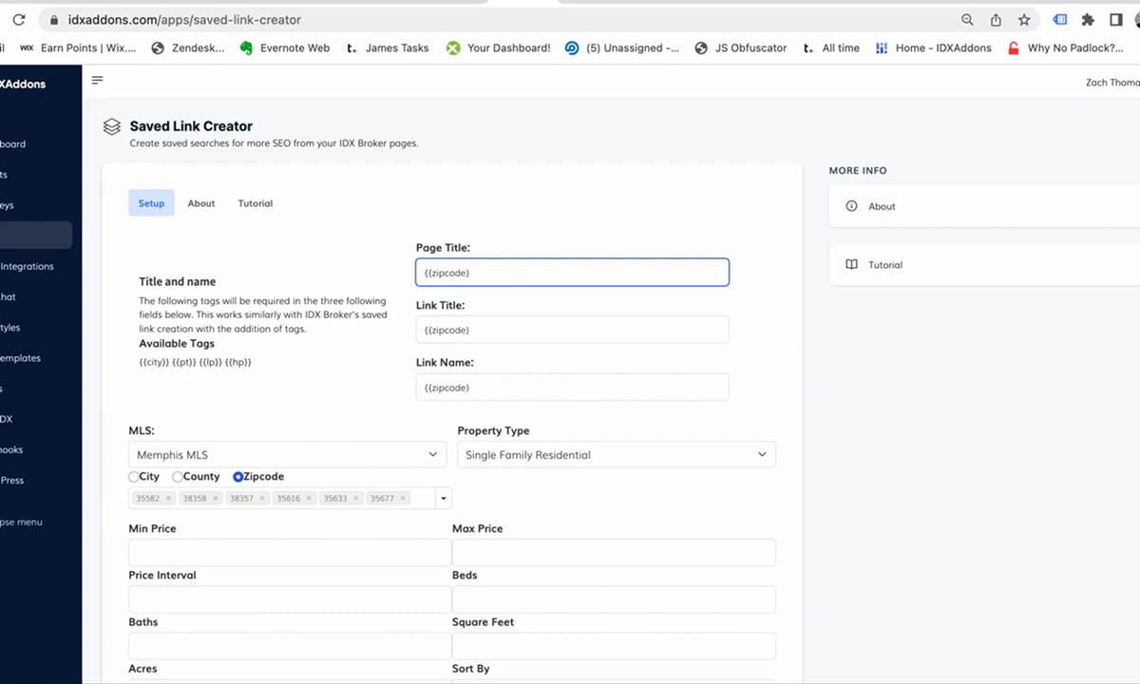
scroll("down", 3)
type(" H")
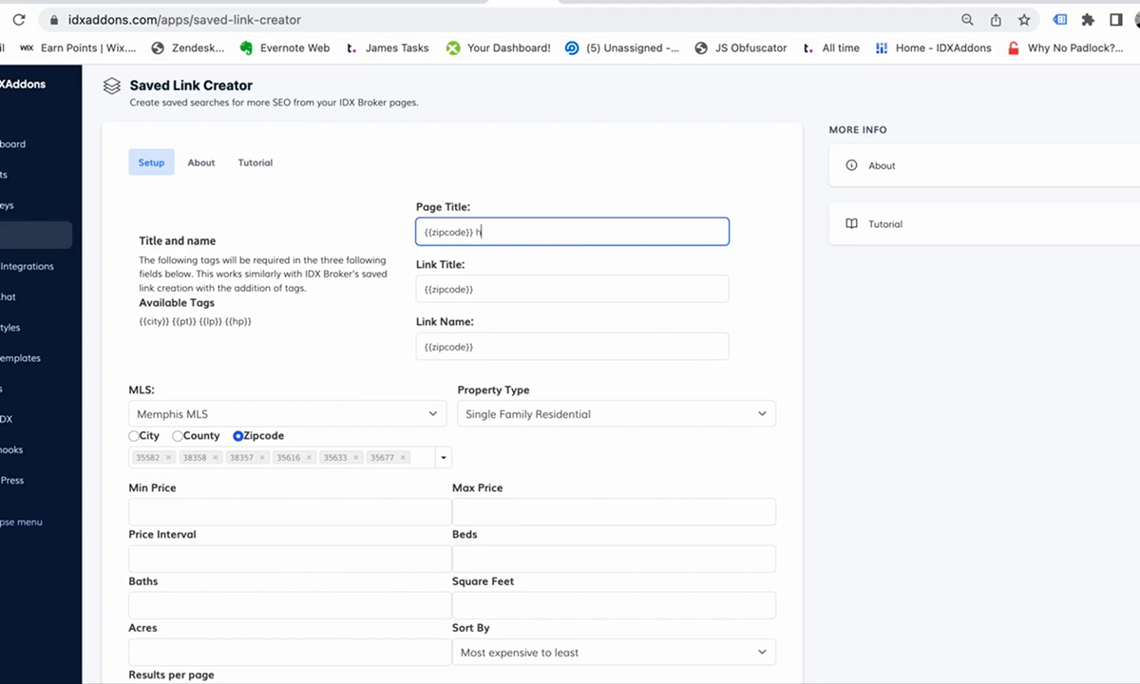
type("omes for sale")
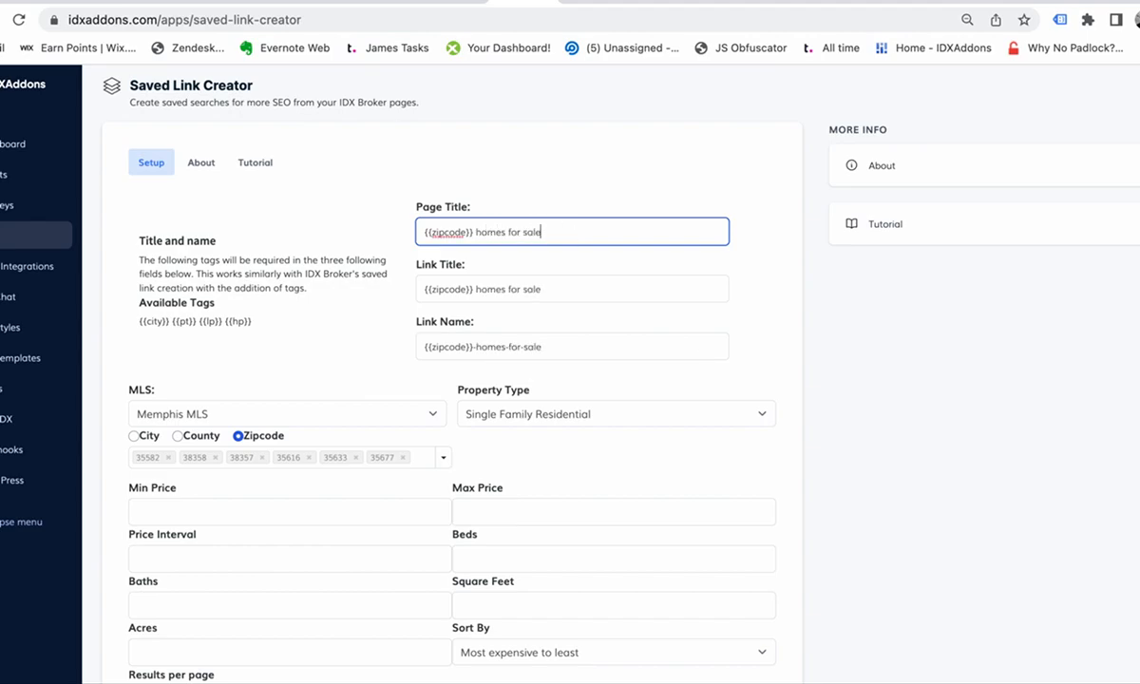
scroll("down", 3)
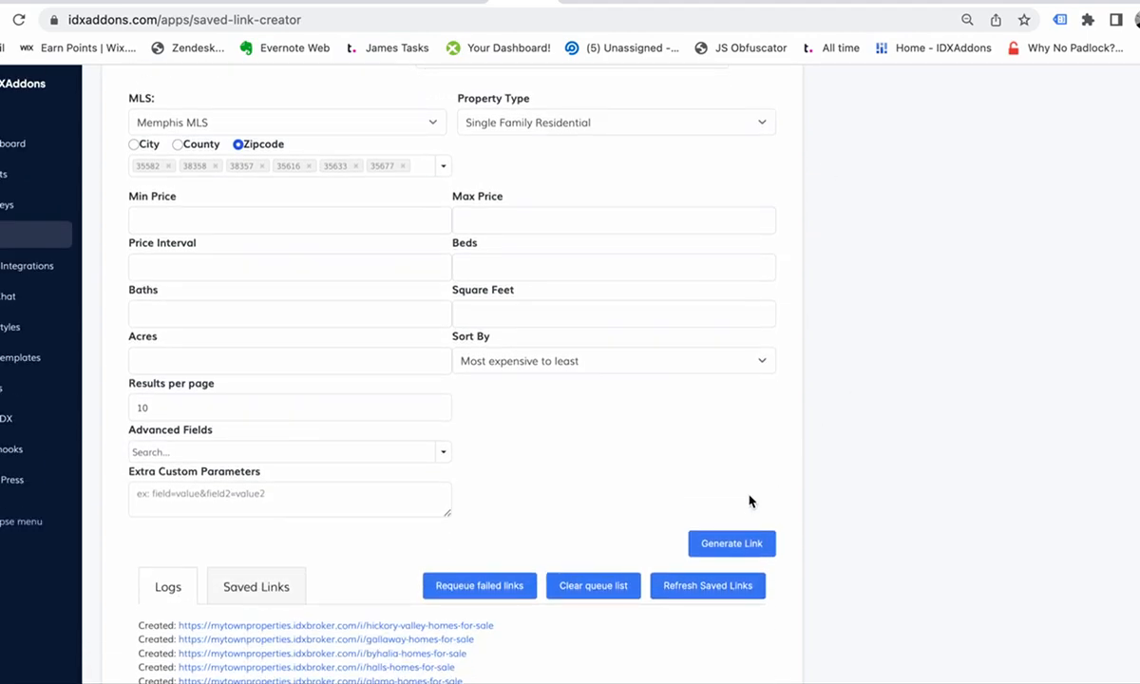
Step: Generate the zip-code saved links and review the new entries in the Logs
left_click(730, 543)
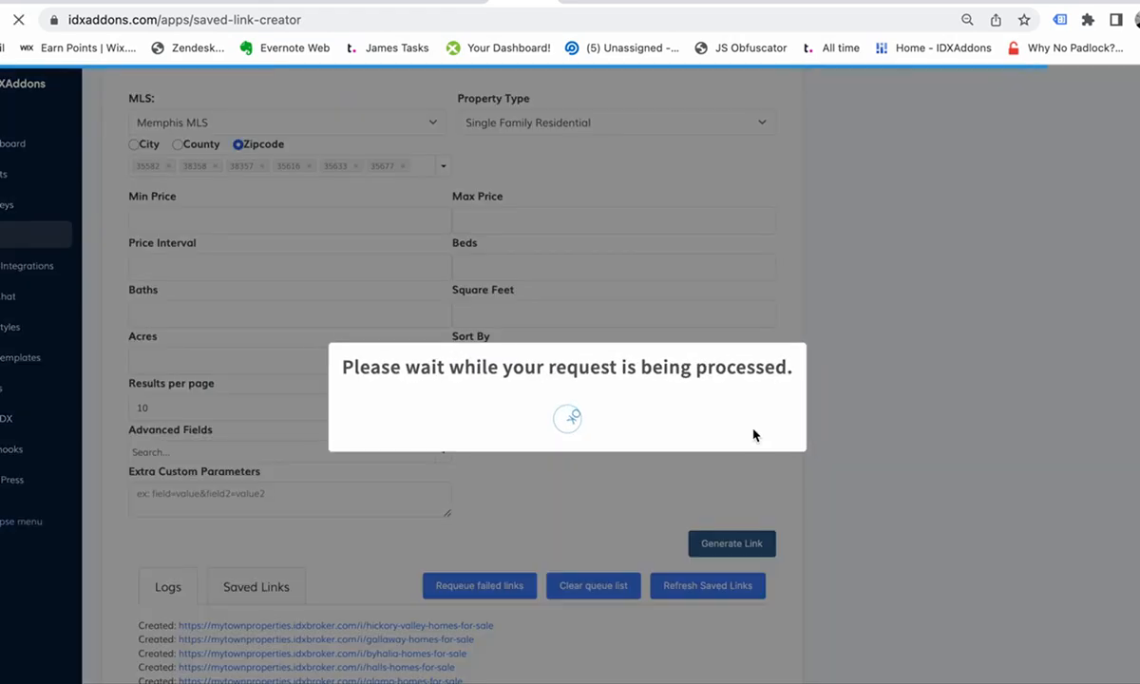
left_click(133, 144)
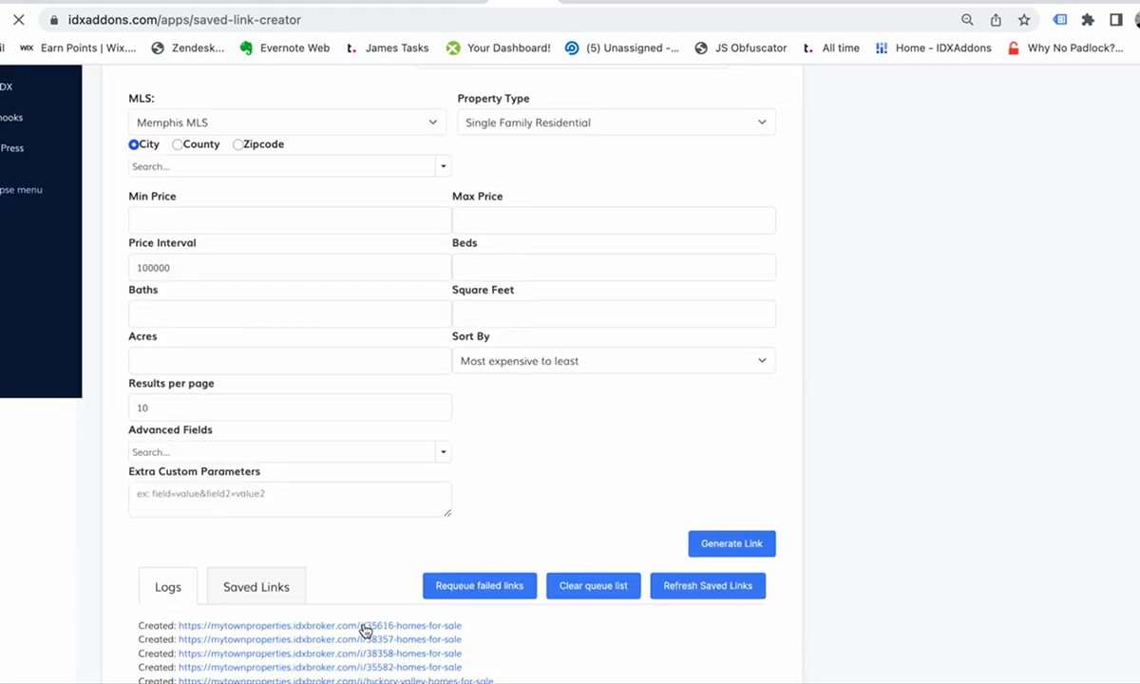
scroll("down", 3)
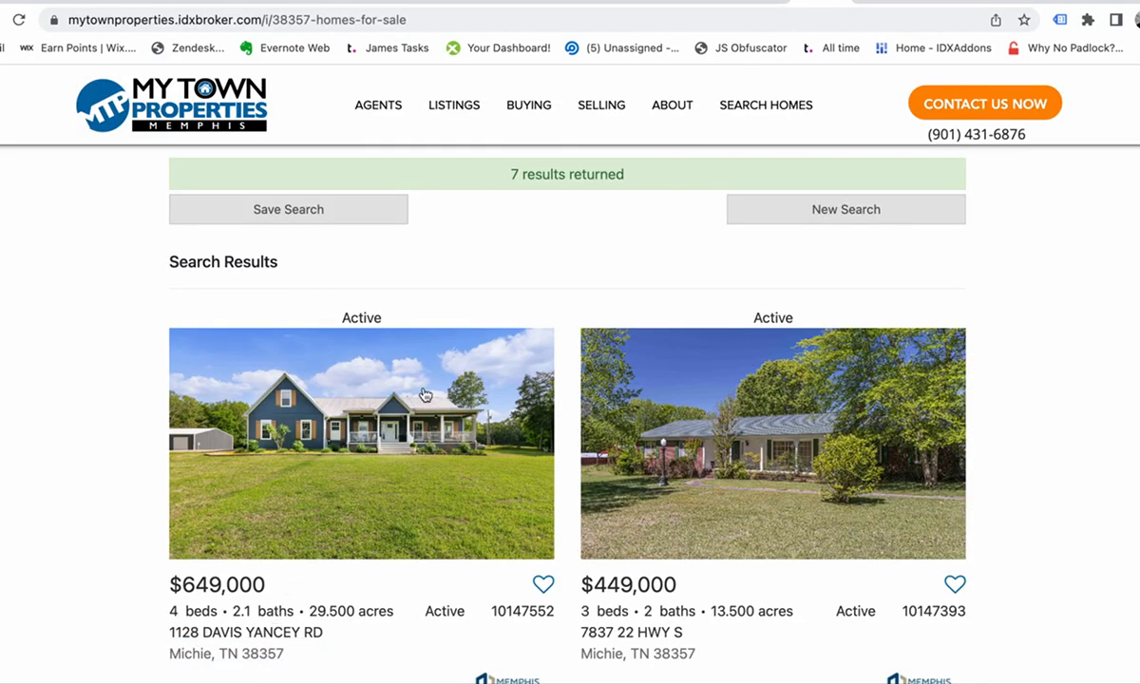
mouse_move(266, 250)
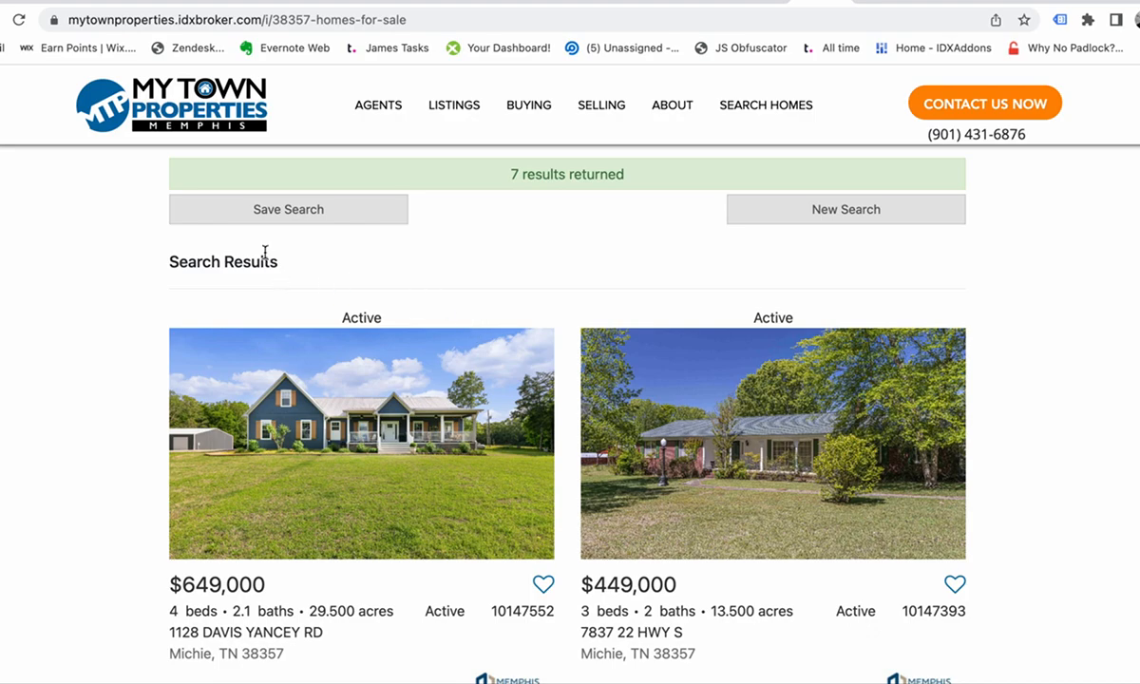
mouse_move(551, 266)
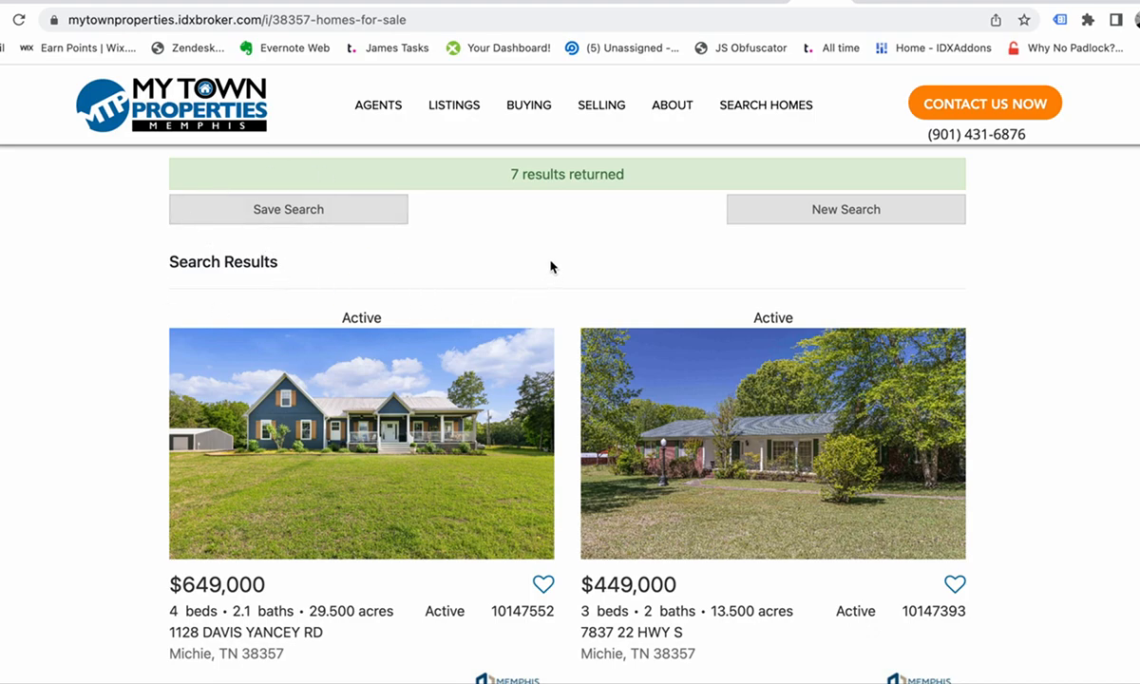